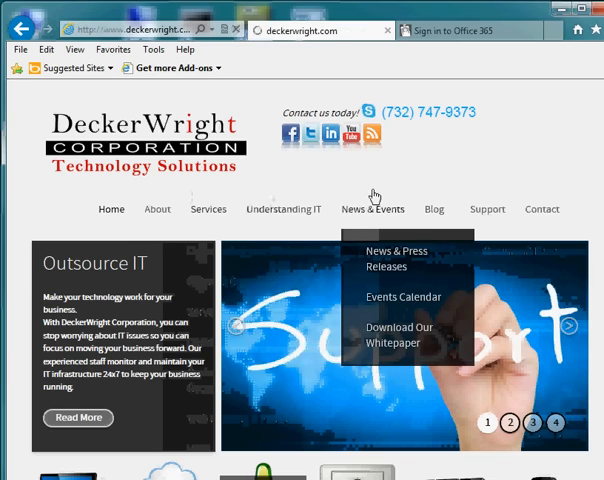
Browse the DeckerWright site pages, then go to webmail.factnj.org for the Office 365 sign-in.
{"action": "left_click", "coordinate": [283, 209]}
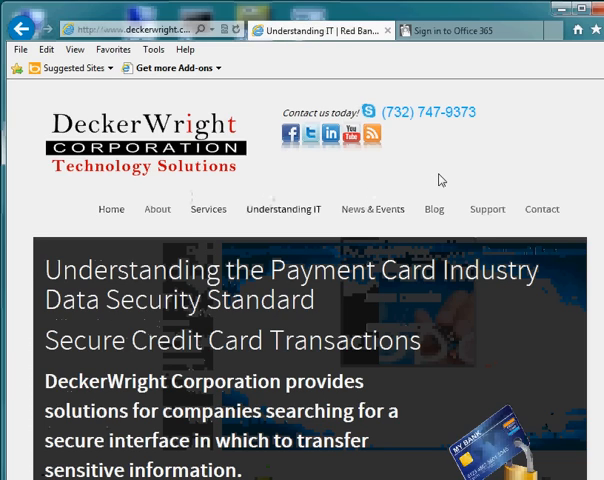
{"action": "left_click", "coordinate": [109, 209]}
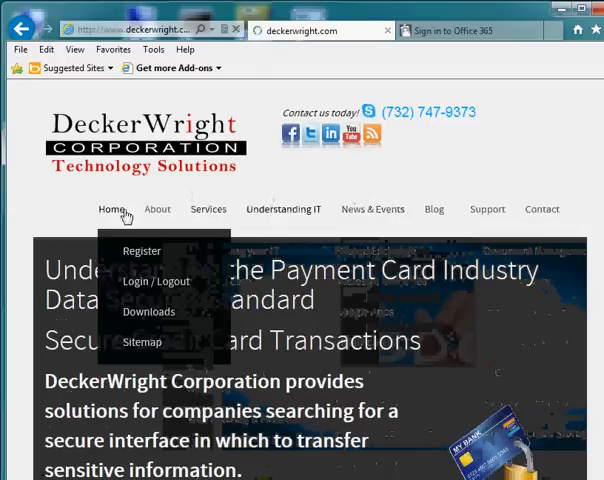
{"action": "left_click", "coordinate": [102, 209]}
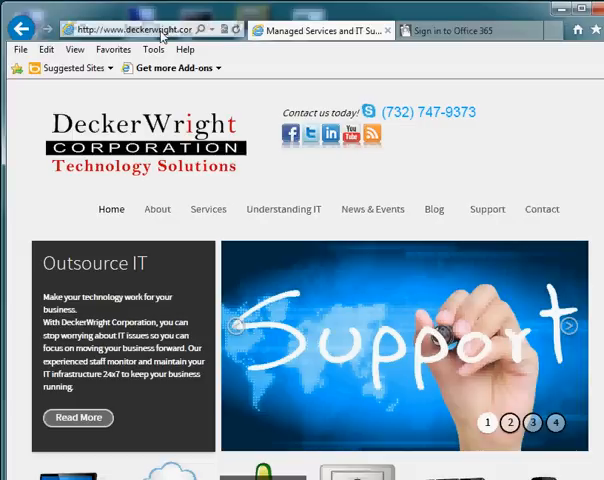
{"action": "left_click", "coordinate": [140, 28]}
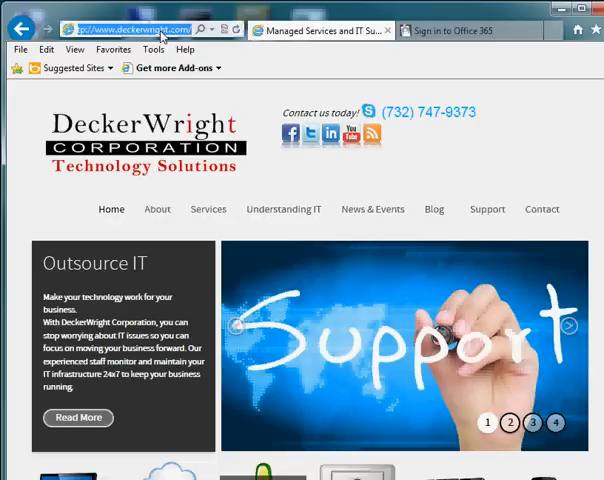
{"action": "type", "text": "webmail.factnj.org"}
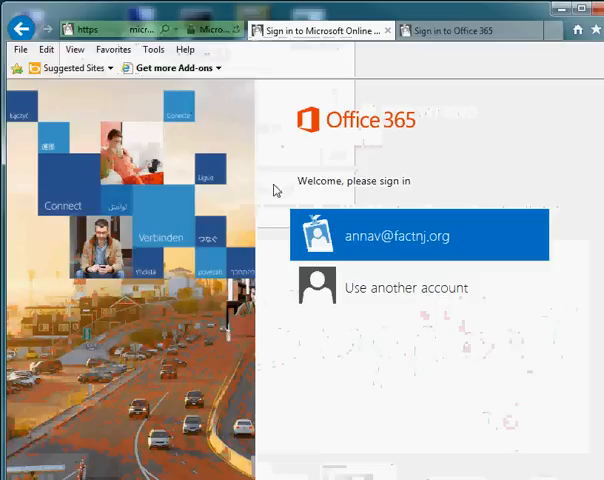
Sign in with the saved organizational account and password, then launch Outlook from the portal.
{"action": "left_click", "coordinate": [418, 234]}
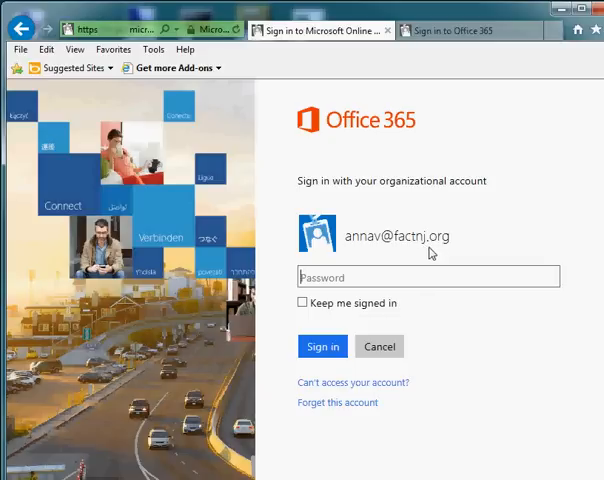
{"action": "left_click", "coordinate": [428, 277]}
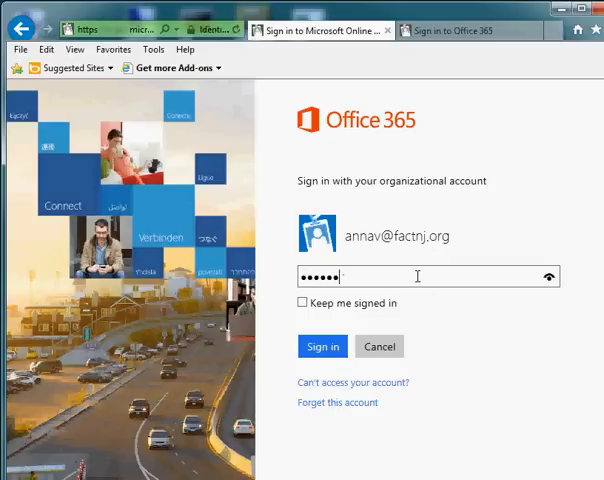
{"action": "left_click", "coordinate": [322, 346]}
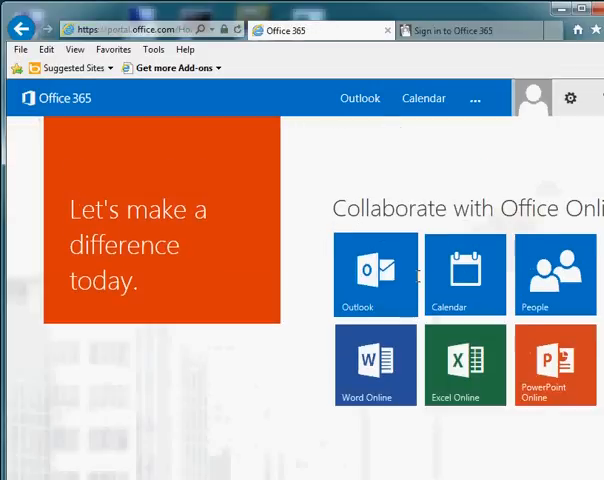
{"action": "left_click", "coordinate": [360, 99]}
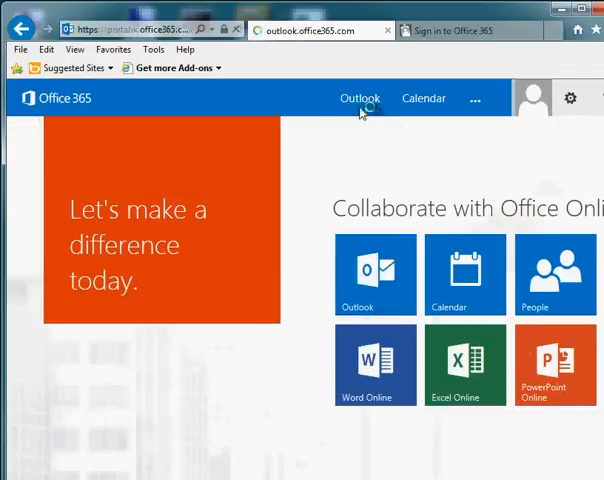
{"action": "left_click", "coordinate": [360, 98]}
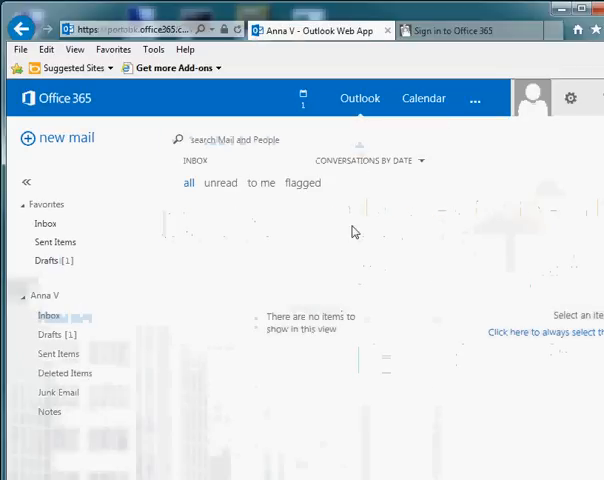
{"action": "mouse_move", "coordinate": [241, 273]}
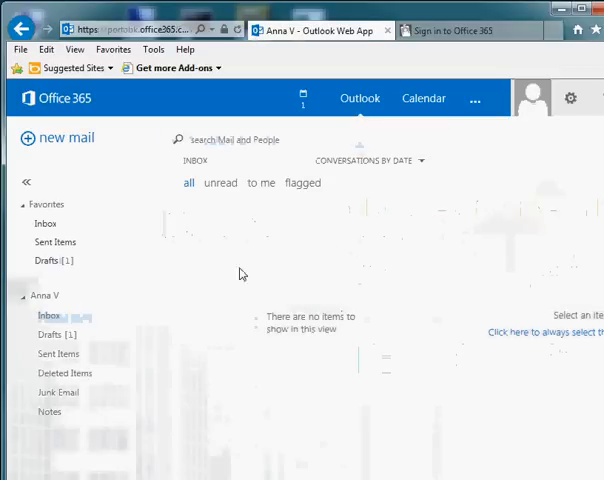
{"action": "mouse_move", "coordinate": [52, 315]}
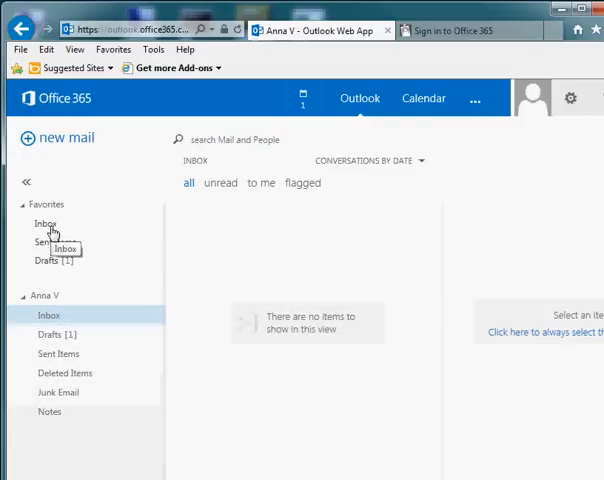
{"action": "mouse_move", "coordinate": [52, 138]}
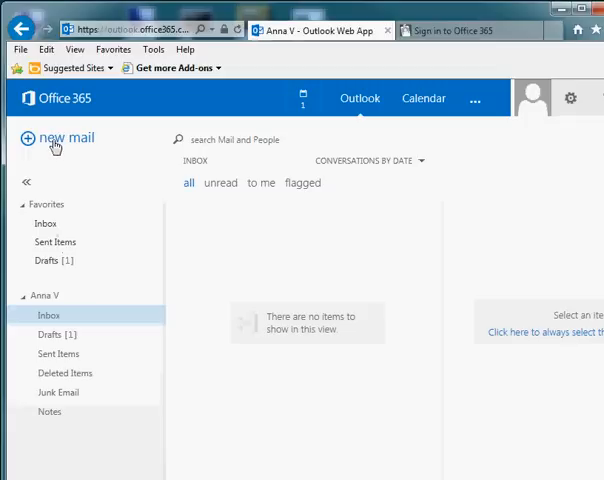
{"action": "mouse_move", "coordinate": [130, 247]}
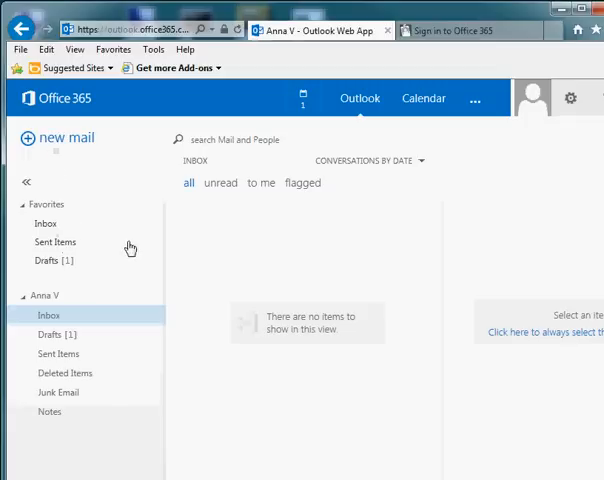
{"action": "mouse_move", "coordinate": [118, 290]}
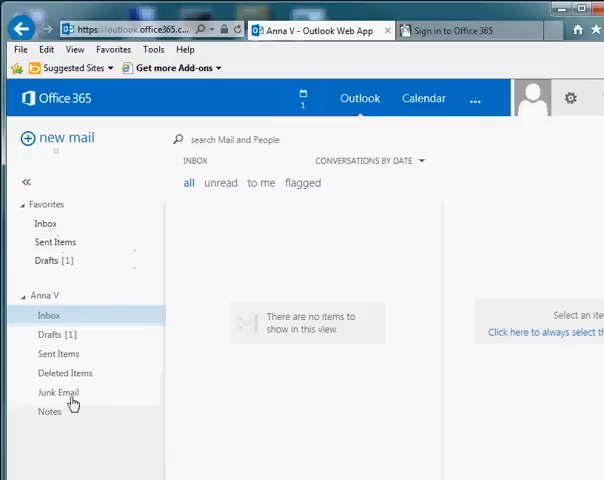
{"action": "mouse_move", "coordinate": [92, 298]}
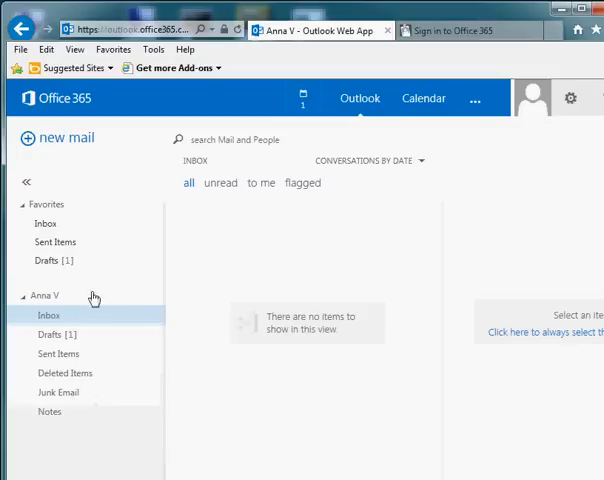
{"action": "mouse_move", "coordinate": [48, 138]}
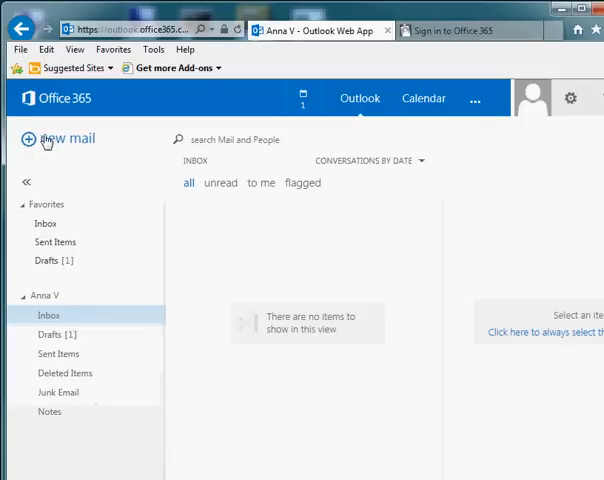
{"action": "left_click", "coordinate": [66, 138]}
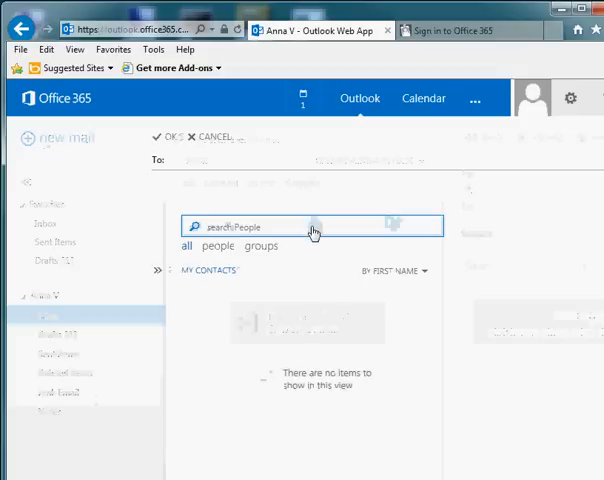
{"action": "left_click", "coordinate": [310, 226]}
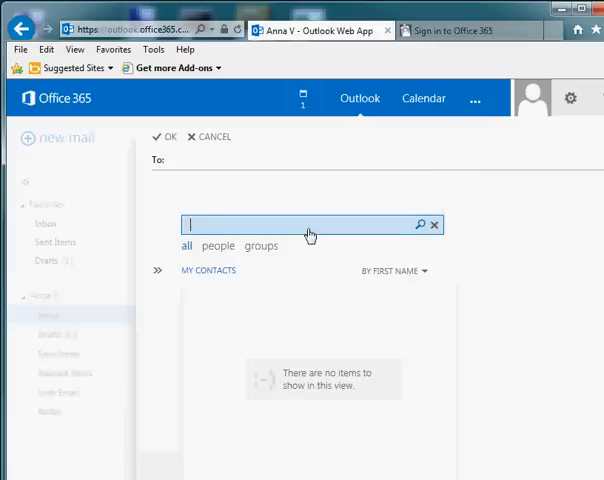
{"action": "type", "text": "gina"}
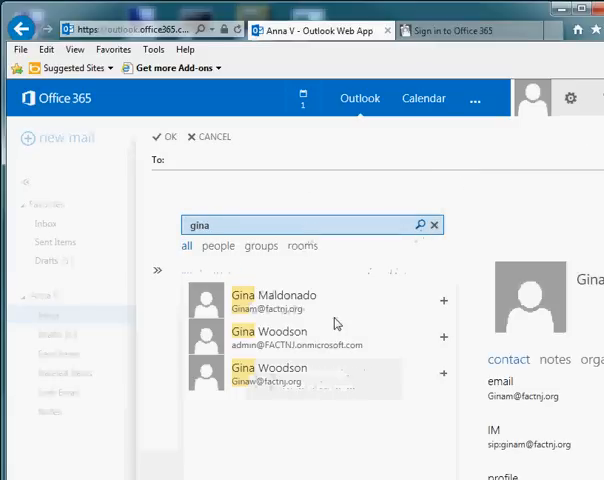
{"action": "mouse_move", "coordinate": [248, 372]}
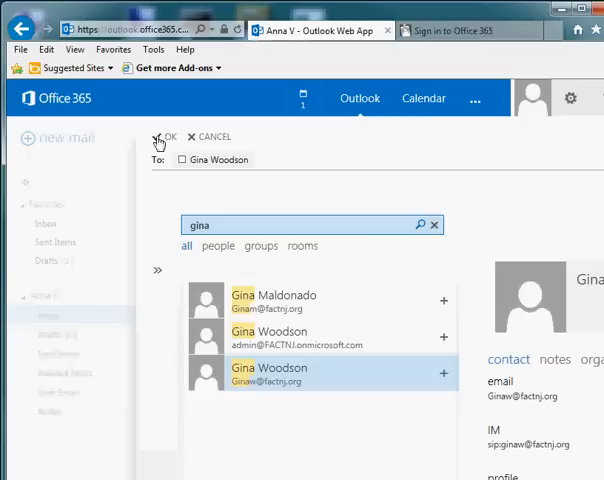
{"action": "left_click", "coordinate": [166, 137]}
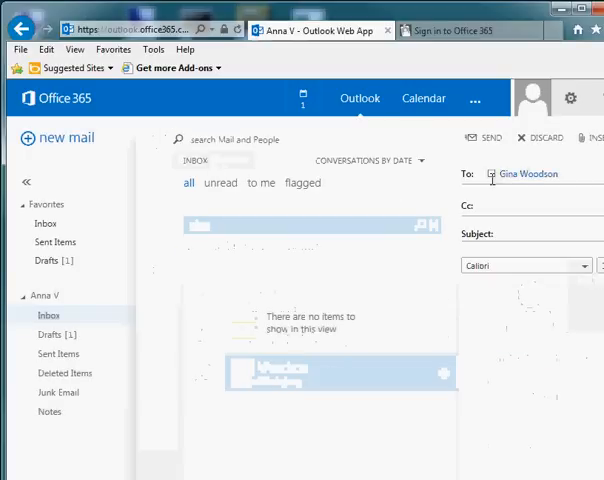
Send with subject 'Test E-mail', body 'We are testing Office 365.' and sign-off 'marshall'.
{"action": "left_click", "coordinate": [513, 233]}
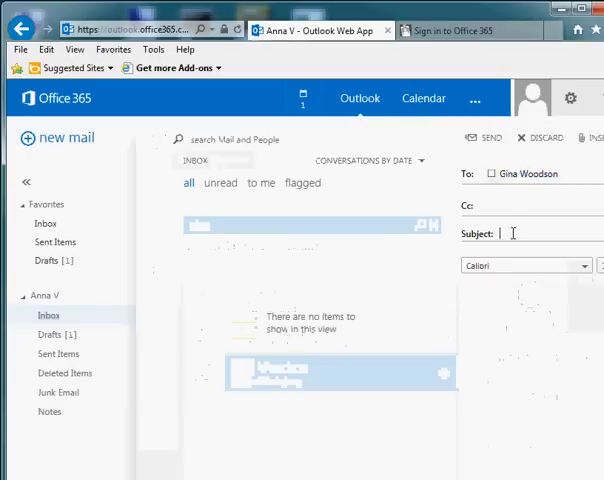
{"action": "type", "text": "Test 6"}
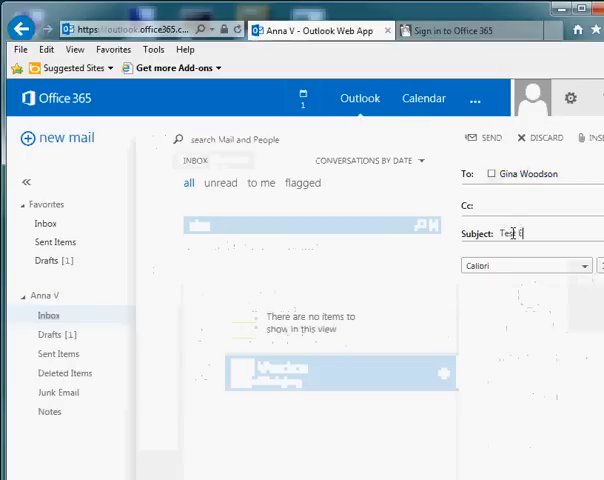
{"action": "type", "text": "E-amil"}
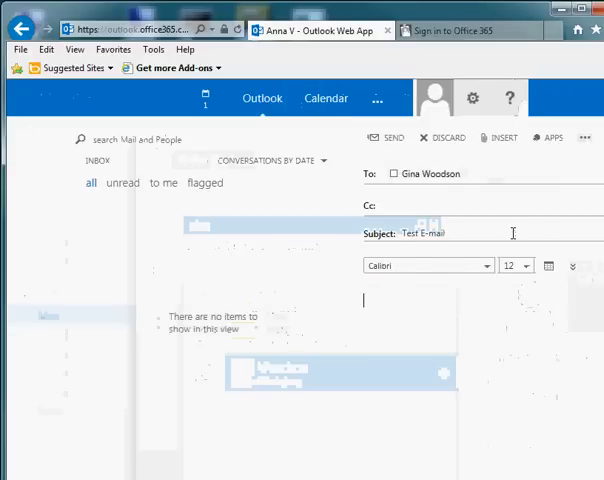
{"action": "type", "text": "We are te"}
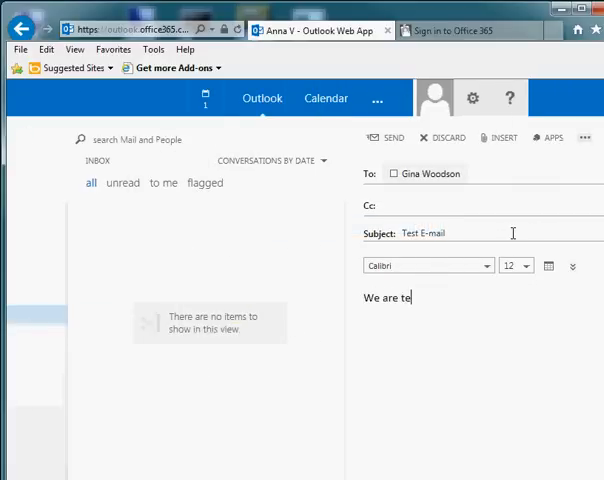
{"action": "type", "text": "sting O"}
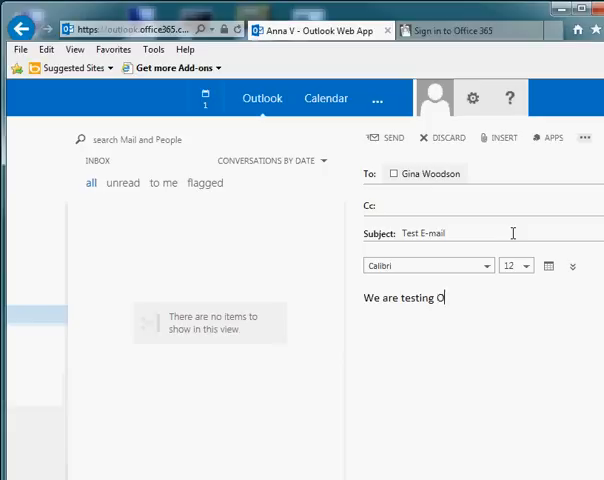
{"action": "type", "text": "ffice 365"}
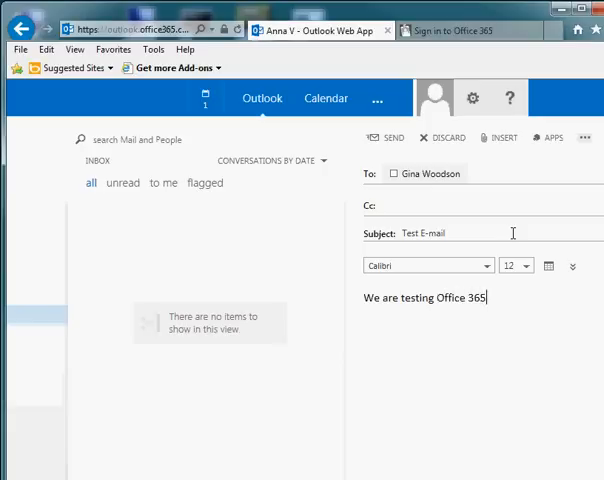
{"action": "type", "text": "."}
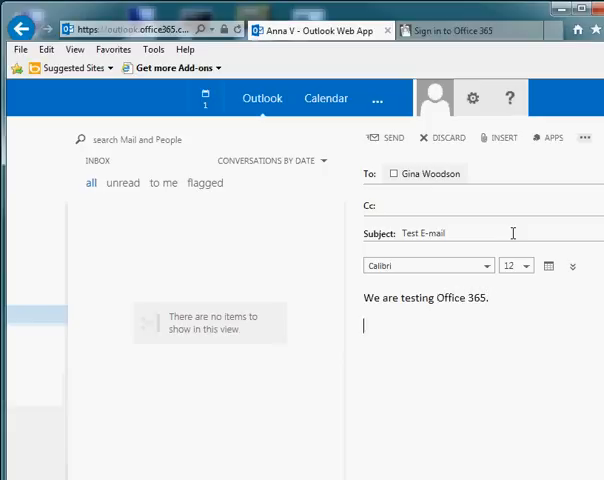
{"action": "type", "text": "marshall"}
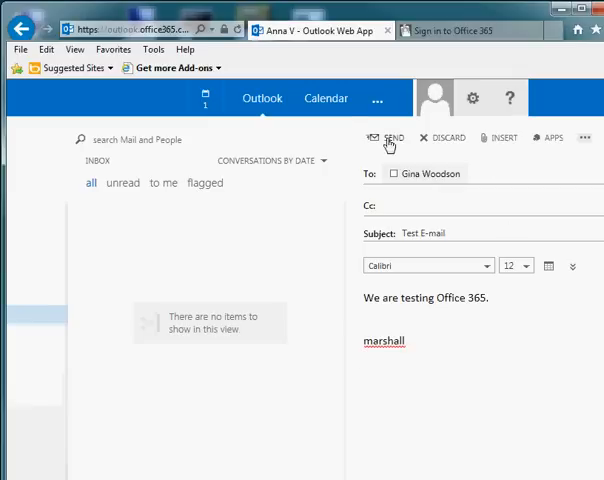
{"action": "left_click", "coordinate": [390, 137]}
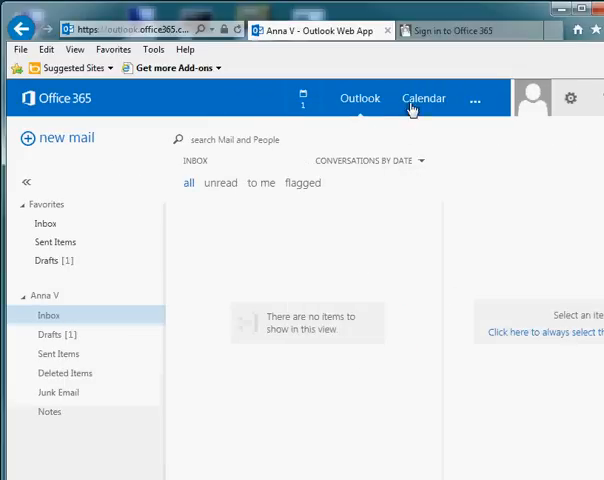
Switch to the Calendar, showing September 2014 with the Test Event.
{"action": "left_click", "coordinate": [423, 98]}
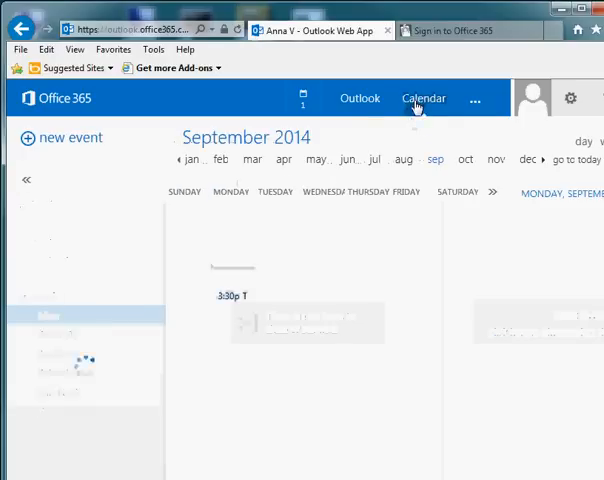
{"action": "left_click", "coordinate": [424, 98]}
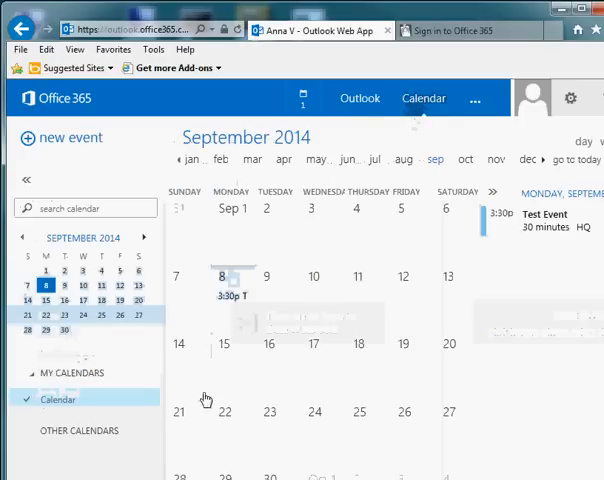
{"action": "mouse_move", "coordinate": [400, 307]}
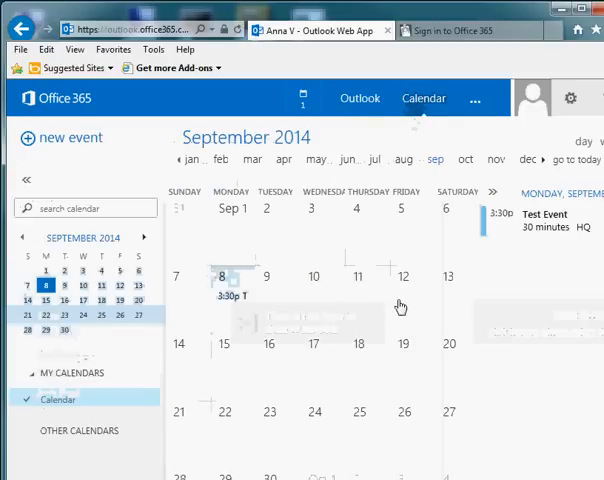
{"action": "mouse_move", "coordinate": [401, 354]}
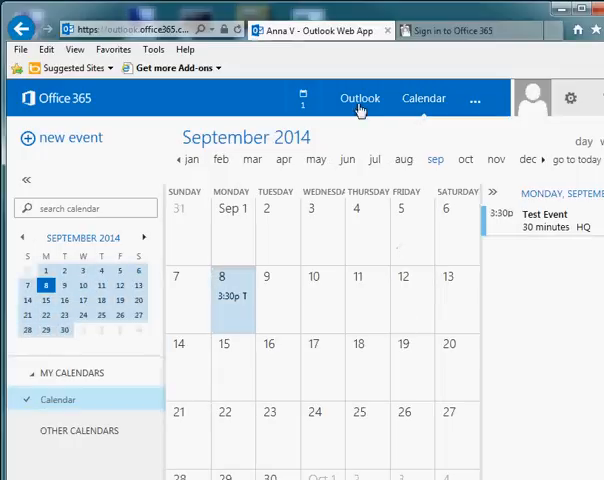
Return from the Calendar to the Outlook mail inbox.
{"action": "left_click", "coordinate": [360, 98]}
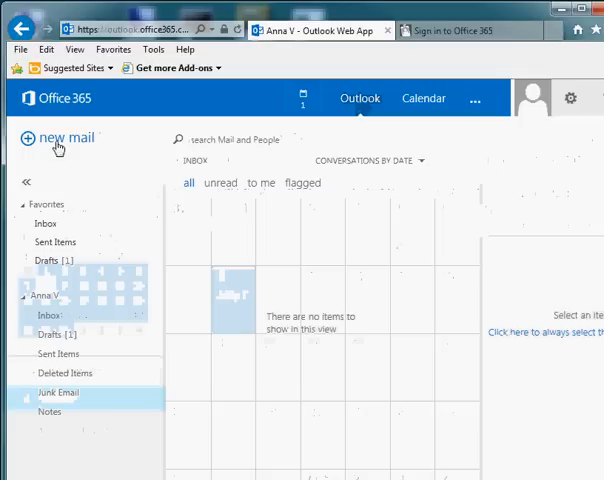
{"action": "mouse_move", "coordinate": [65, 250]}
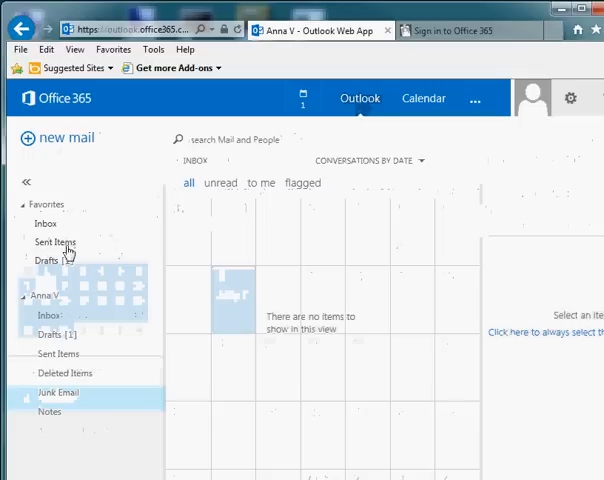
{"action": "mouse_move", "coordinate": [206, 279]}
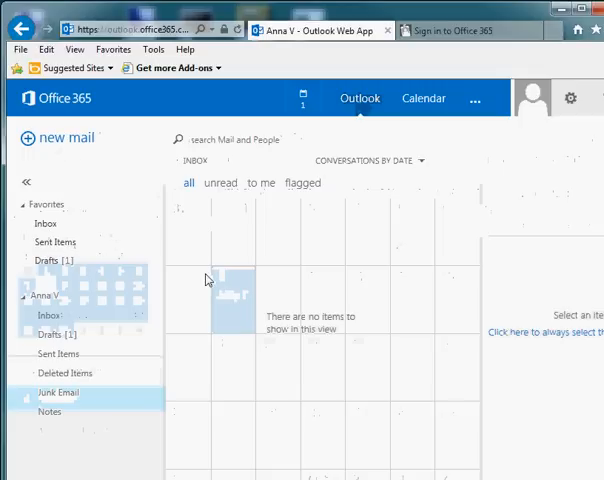